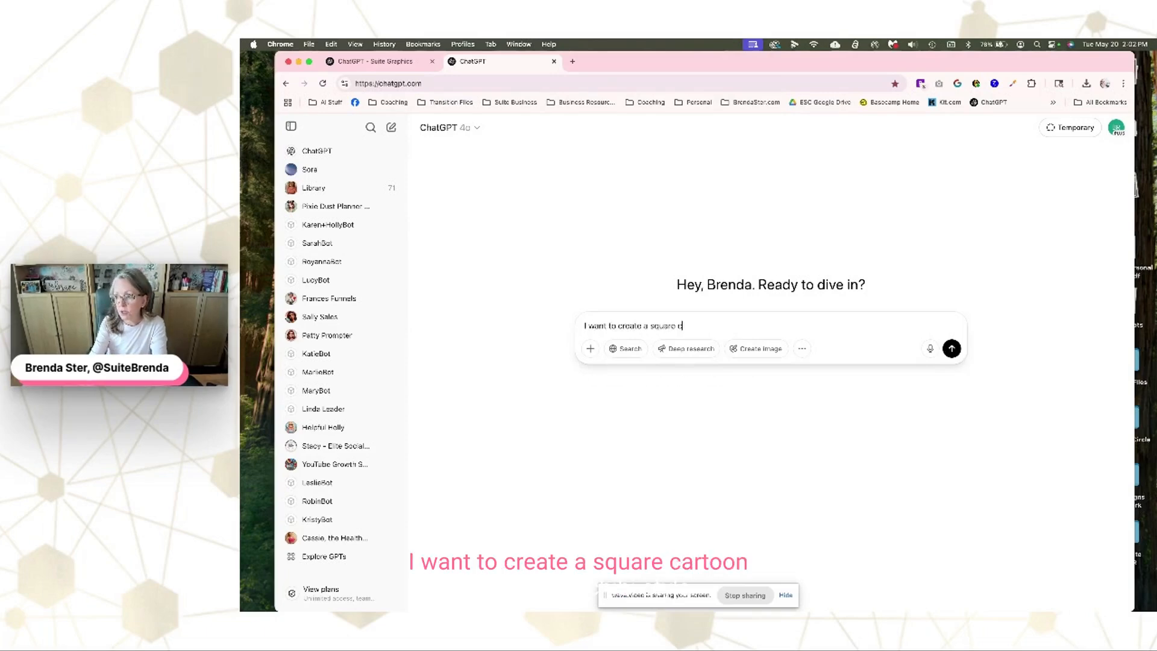
Describe a Chibi-style cartoon woman with shoulder-length blonde hair, blue eyes and tortoiseshell glasses
text(cartoon graphic,)
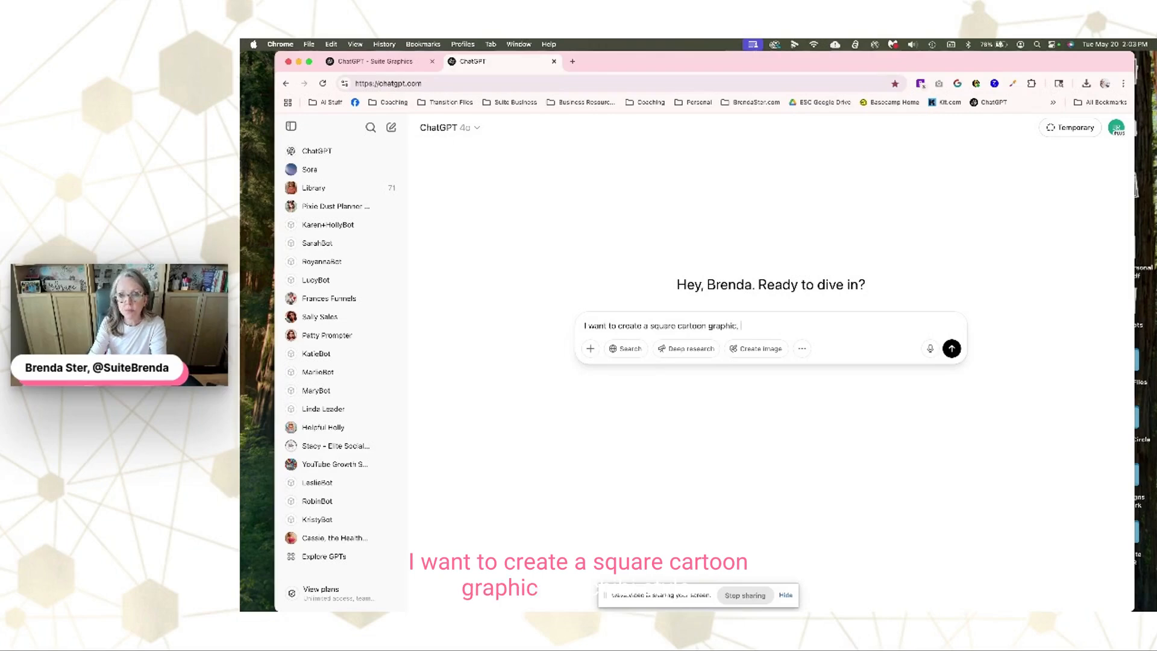
text(in a)
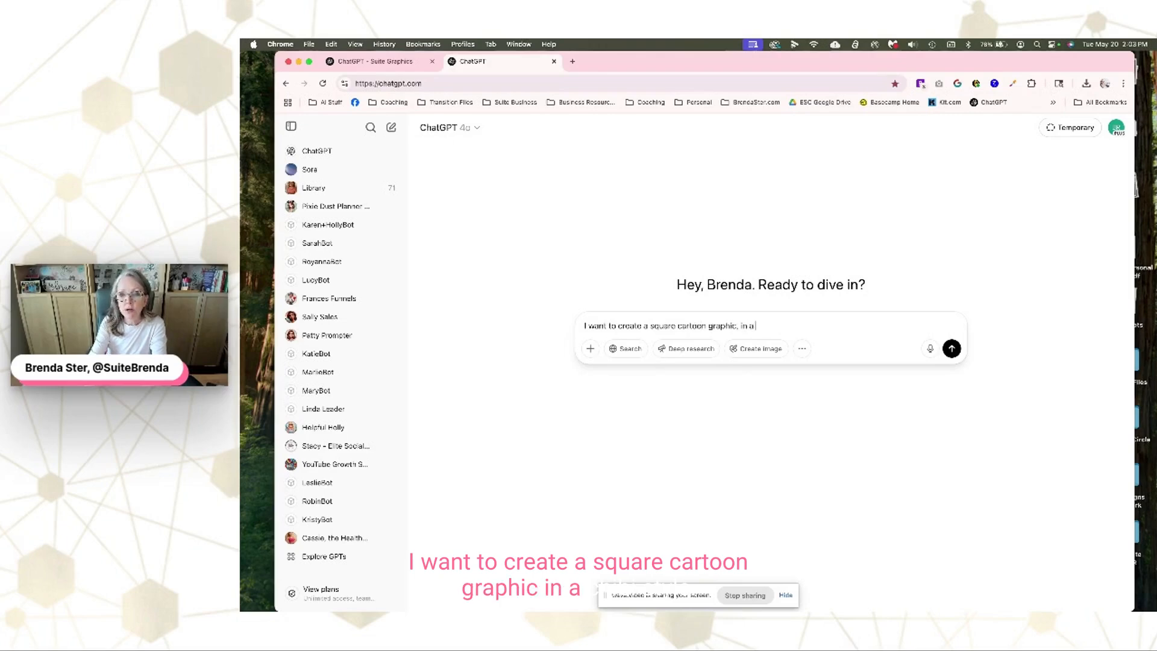
text(Chibi style)
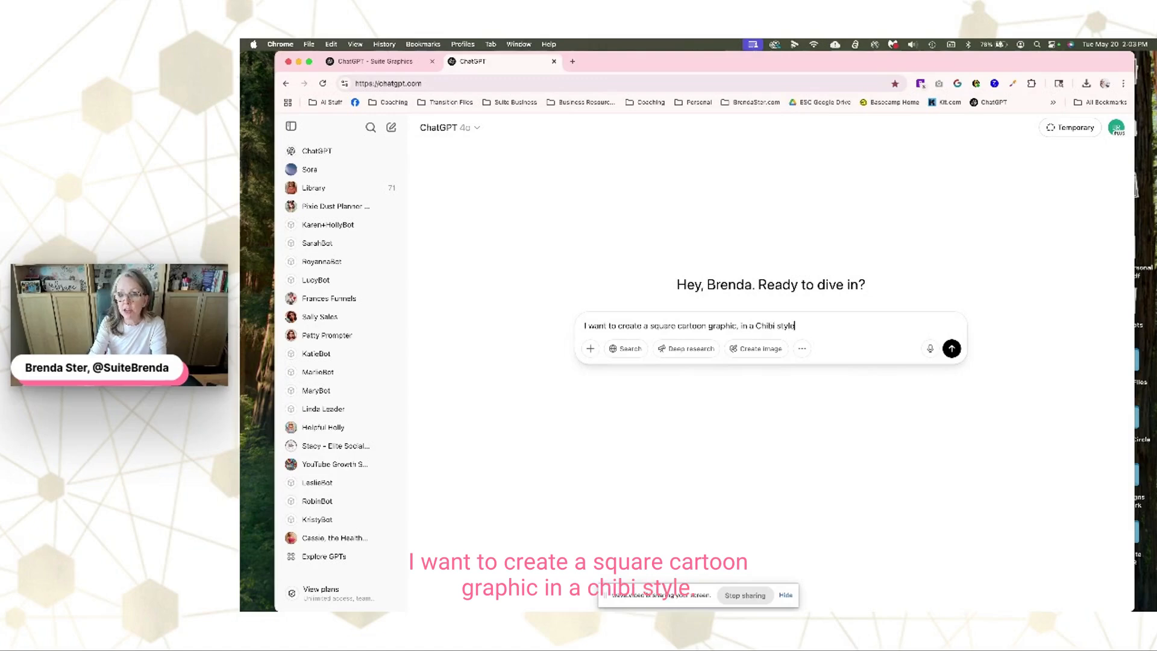
text(It should be)
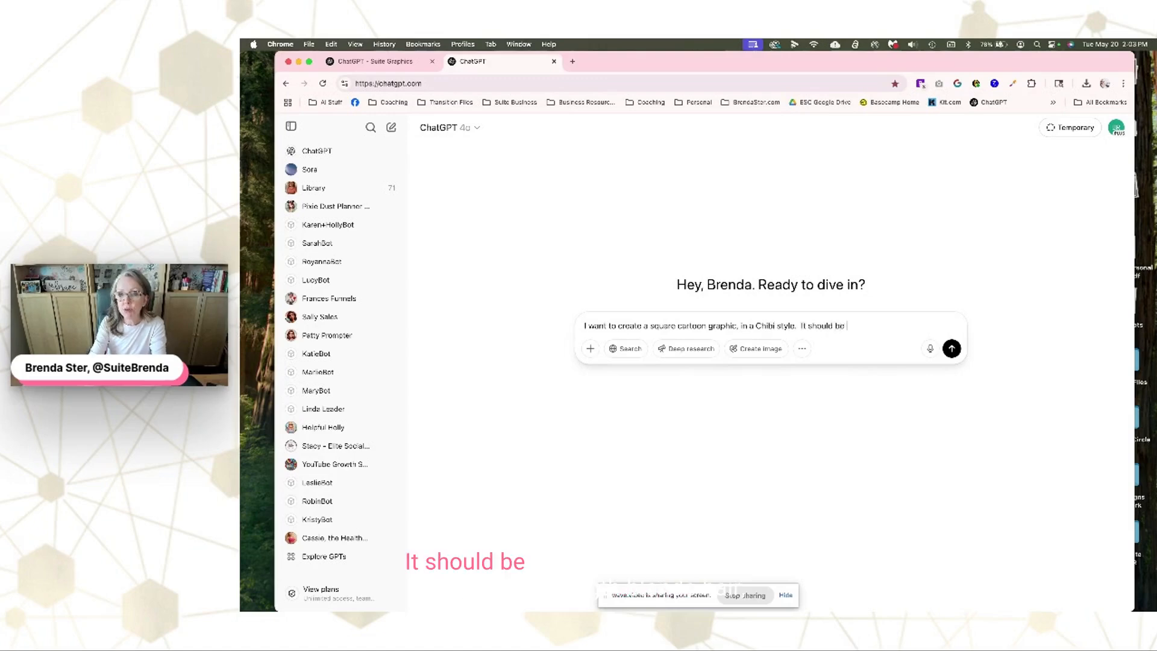
text(a woman, with blo)
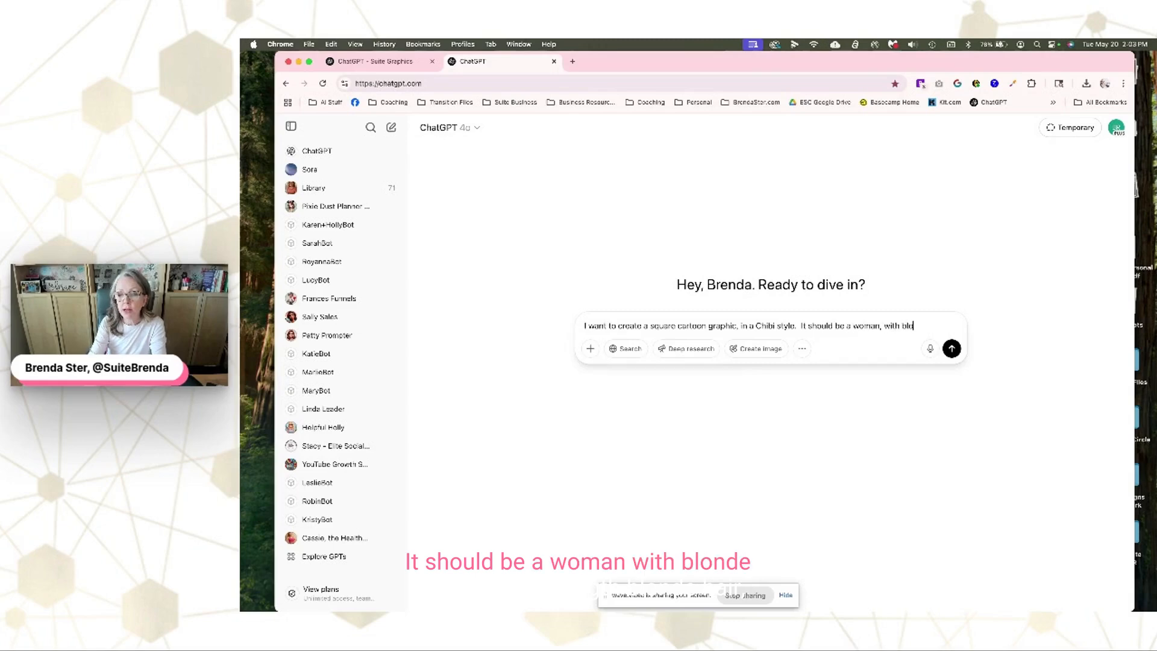
key(Backspace)
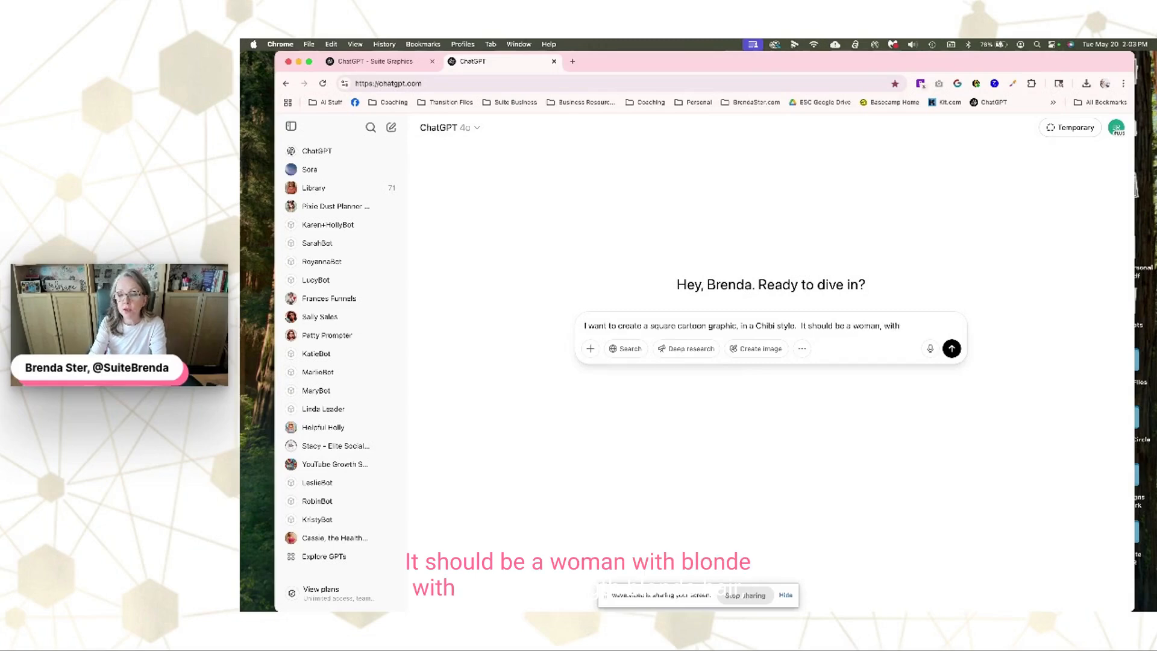
text(shoulder length)
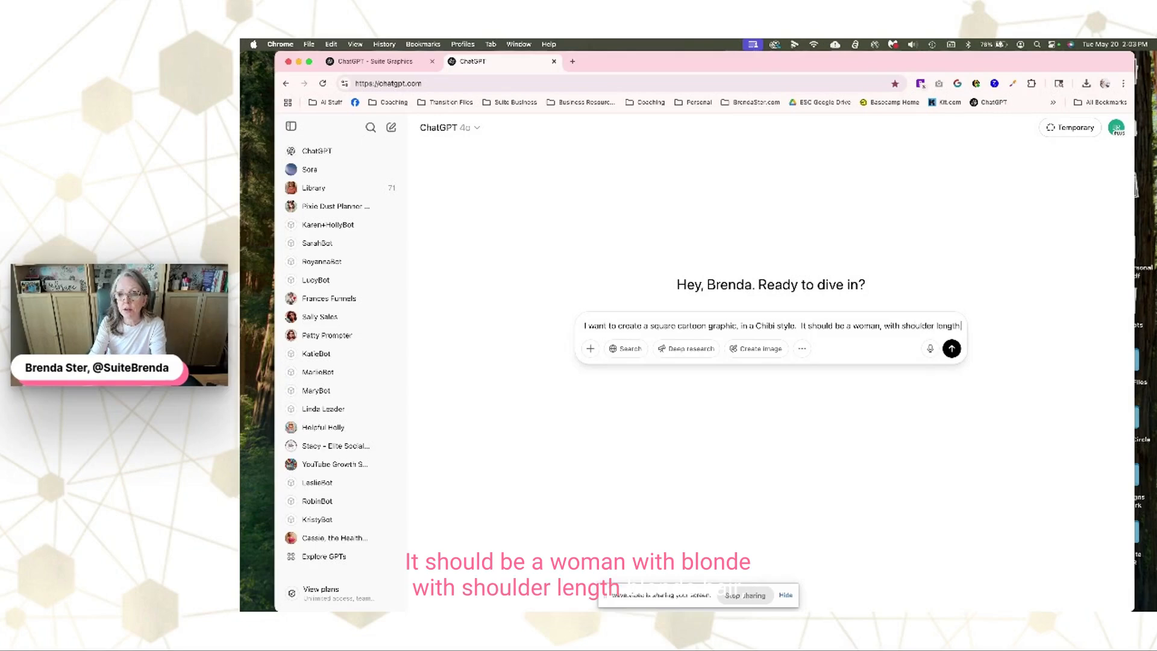
text(blonde hair)
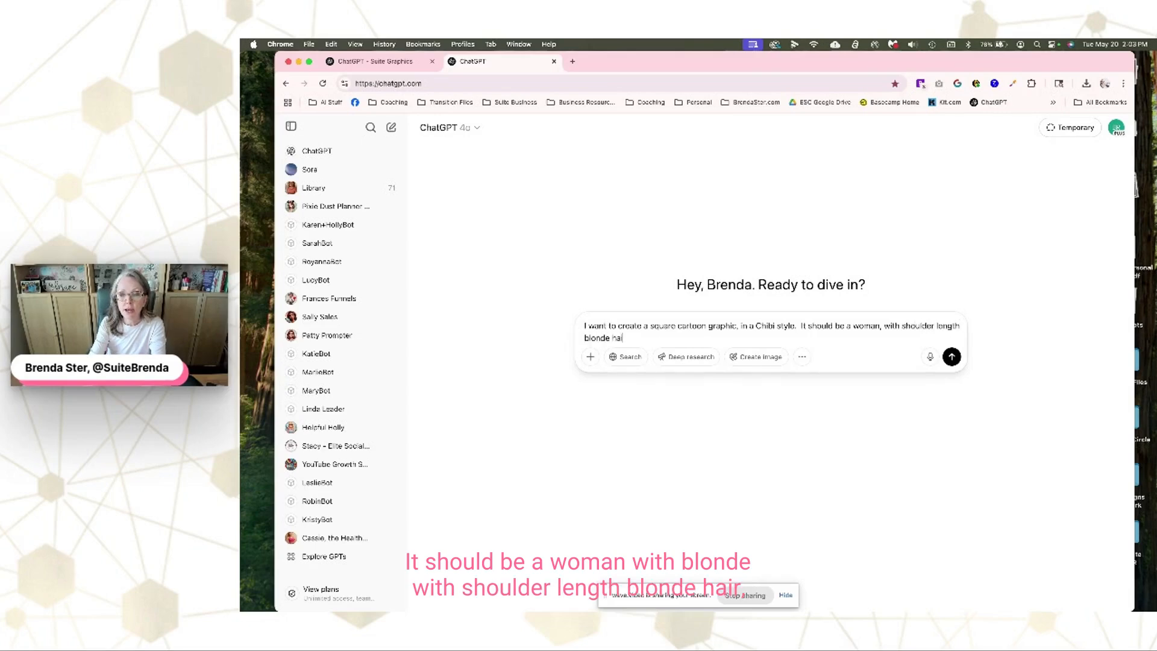
text(, blue eye)
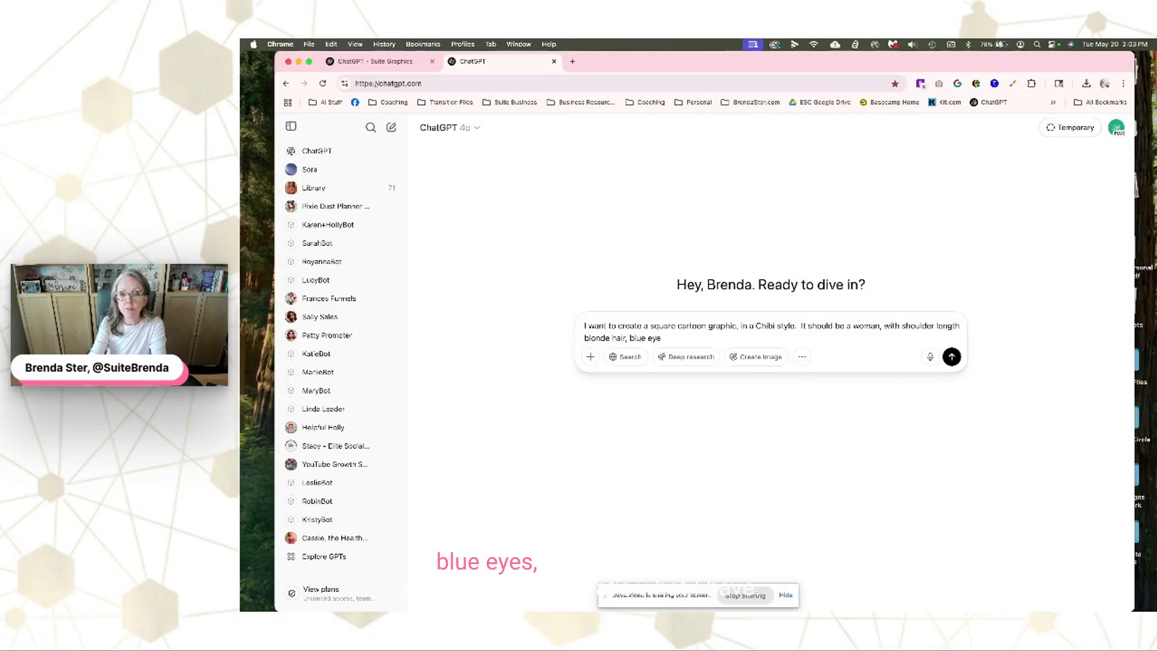
text(and)
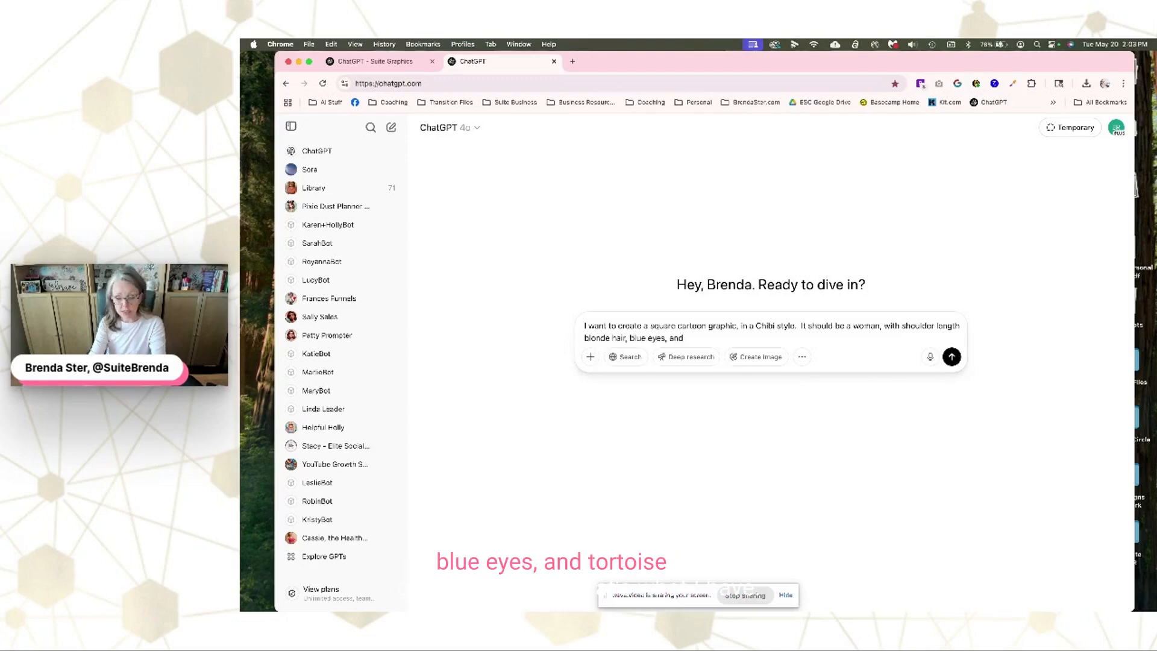
text(tortois)
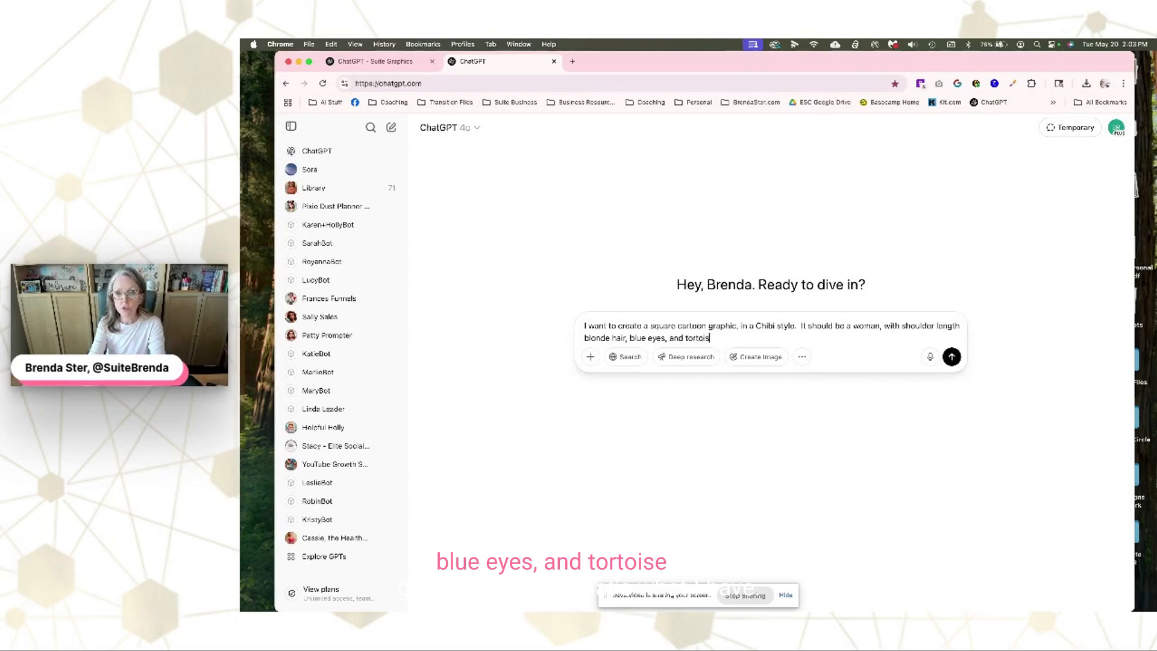
text(shell glasses.)
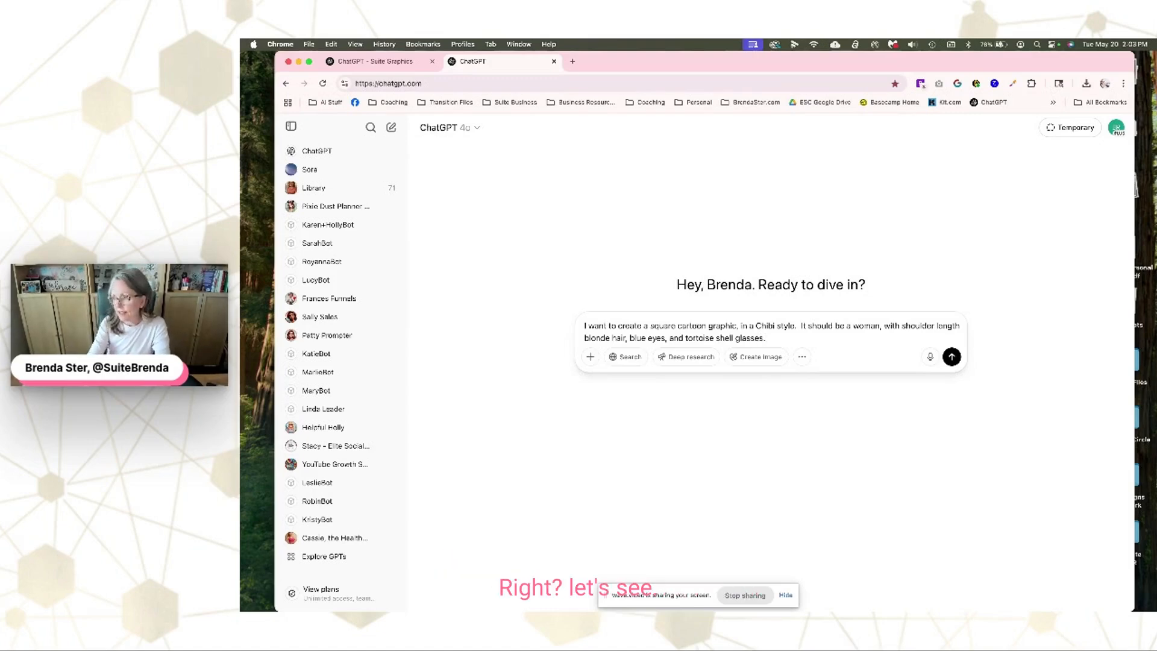
Add that she wears a long-sleeve pink shirt and denim jeans, is laughing and holding her mobile phone
text(She is wearing a)
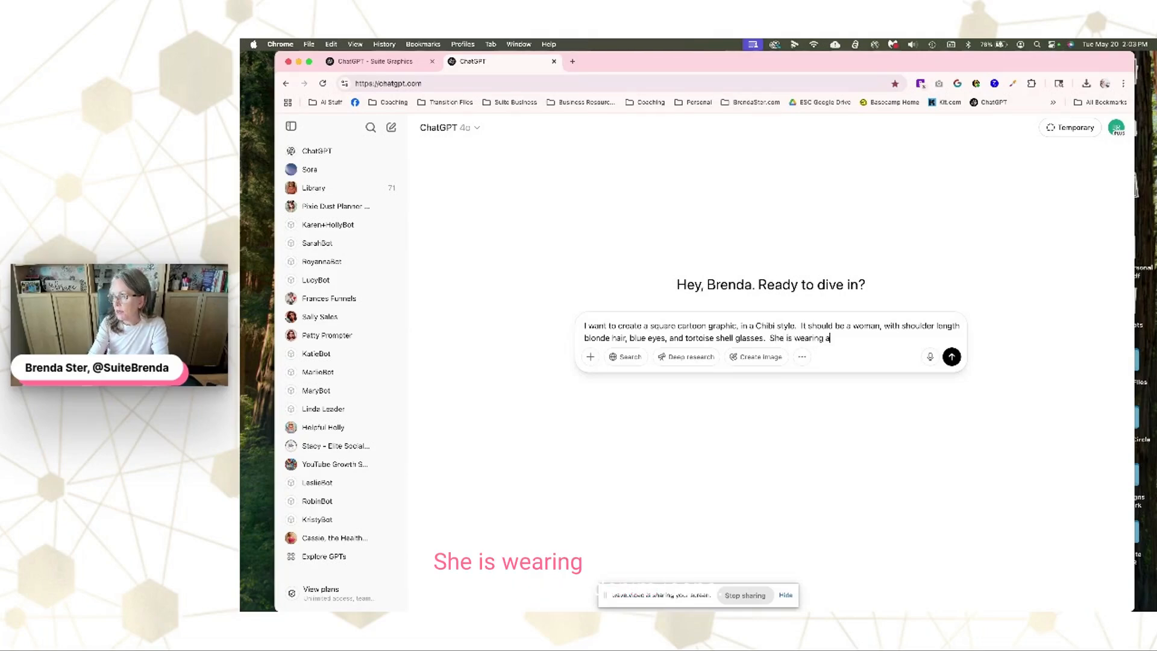
text(a)
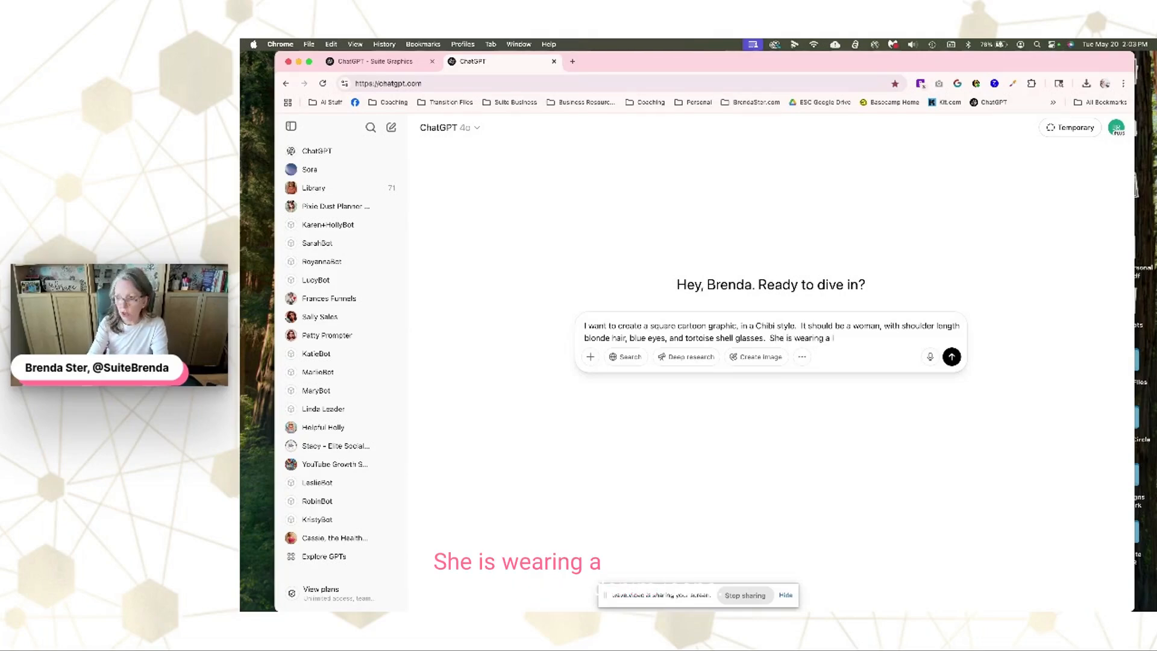
text(long sleeve pink t)
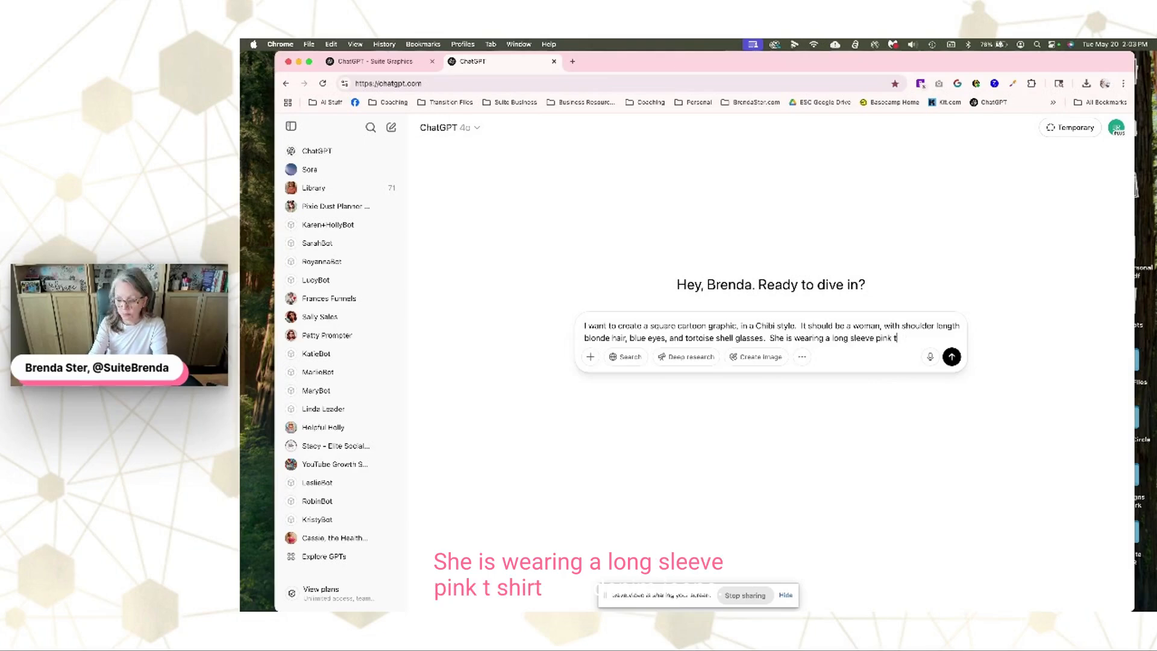
text(-shirt and d)
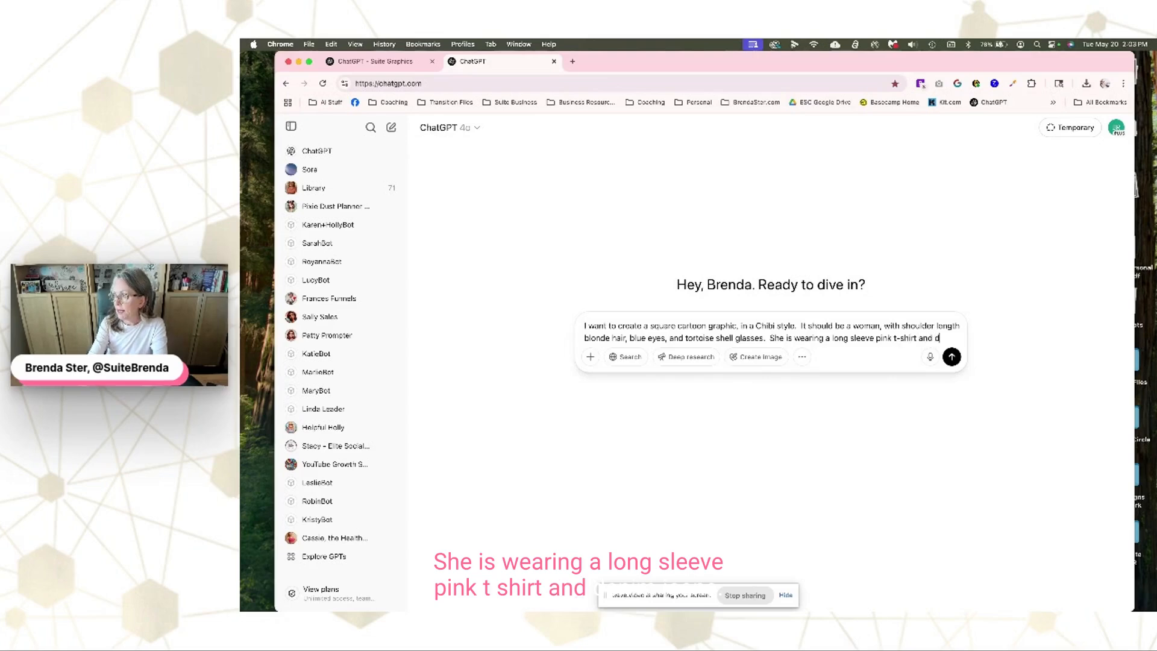
text(enim jeans.)
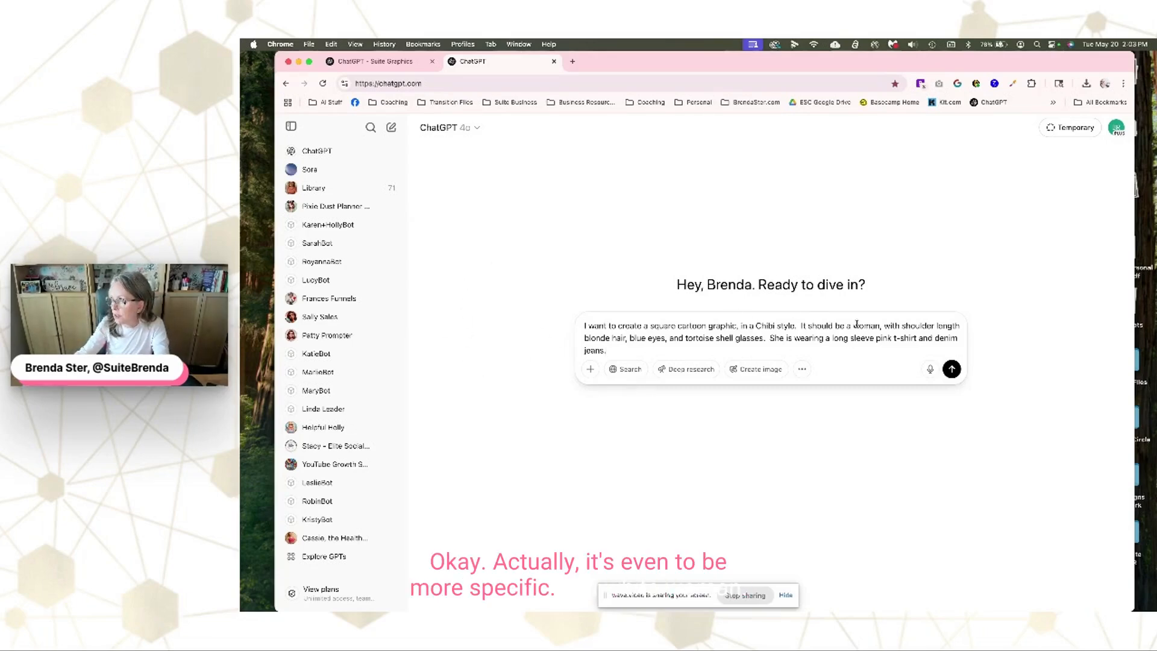
text(white w)
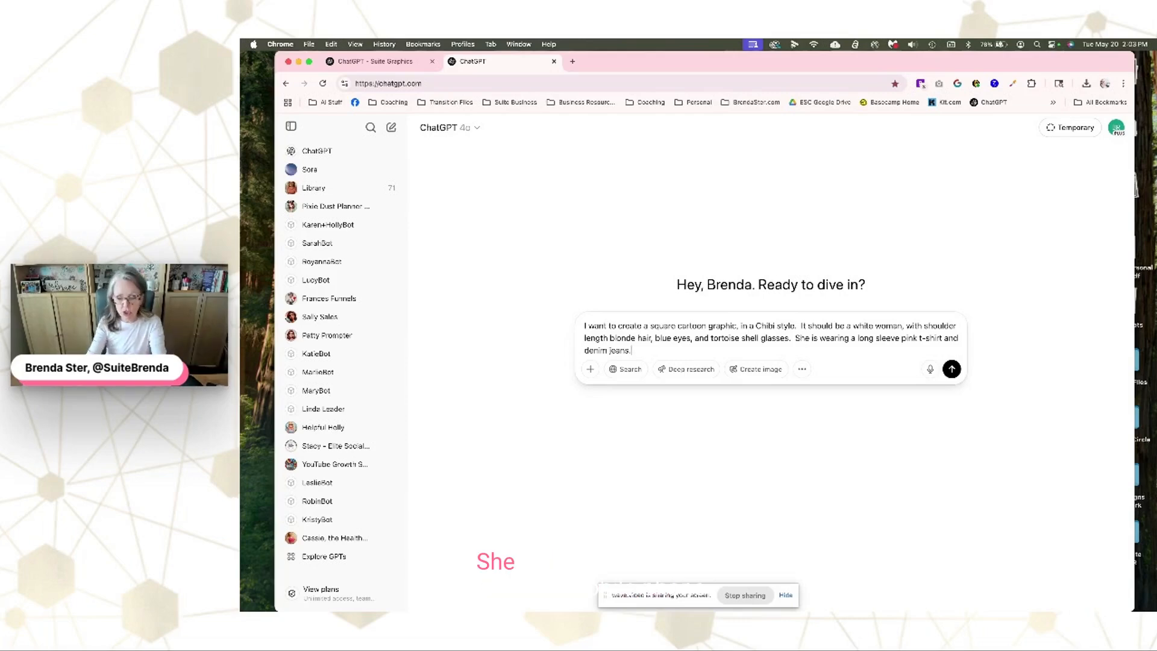
text(She is,)
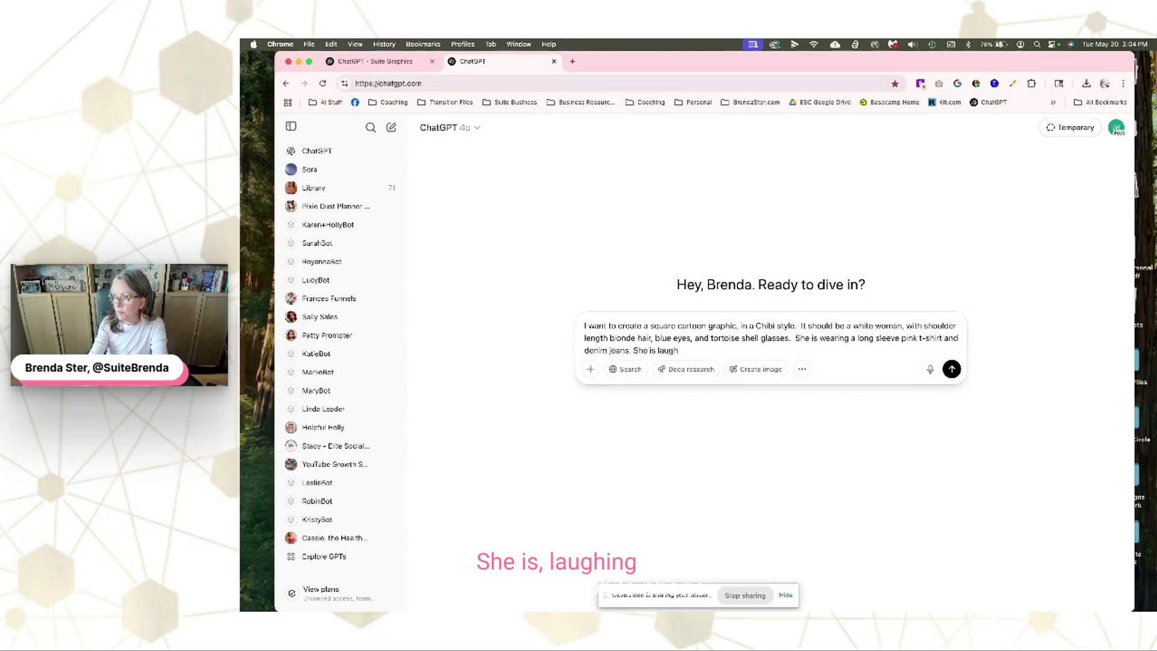
text(and holding her)
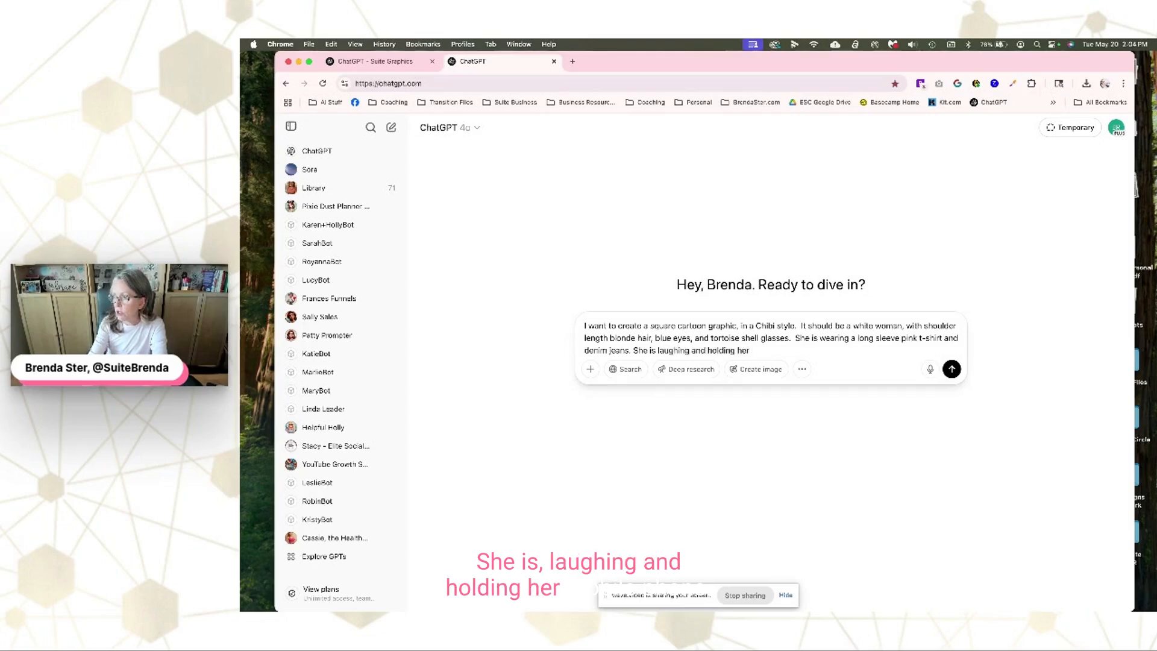
text(mobile phone.)
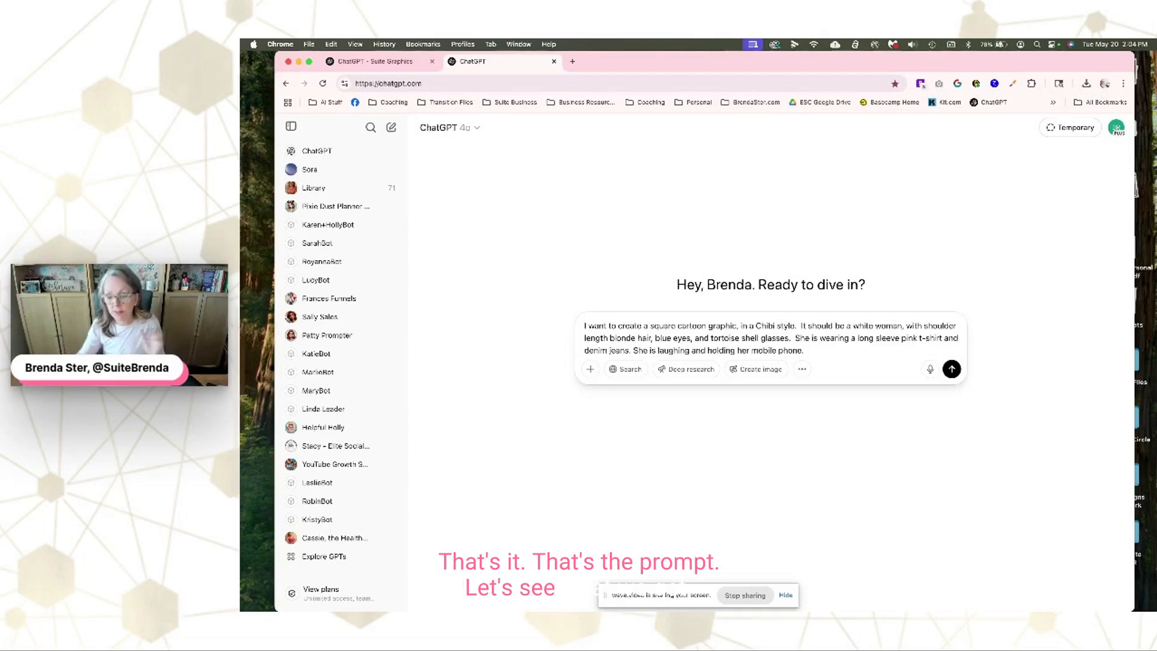
Send the prompt to generate the chibi cartoon, then view the image library
click(950, 368)
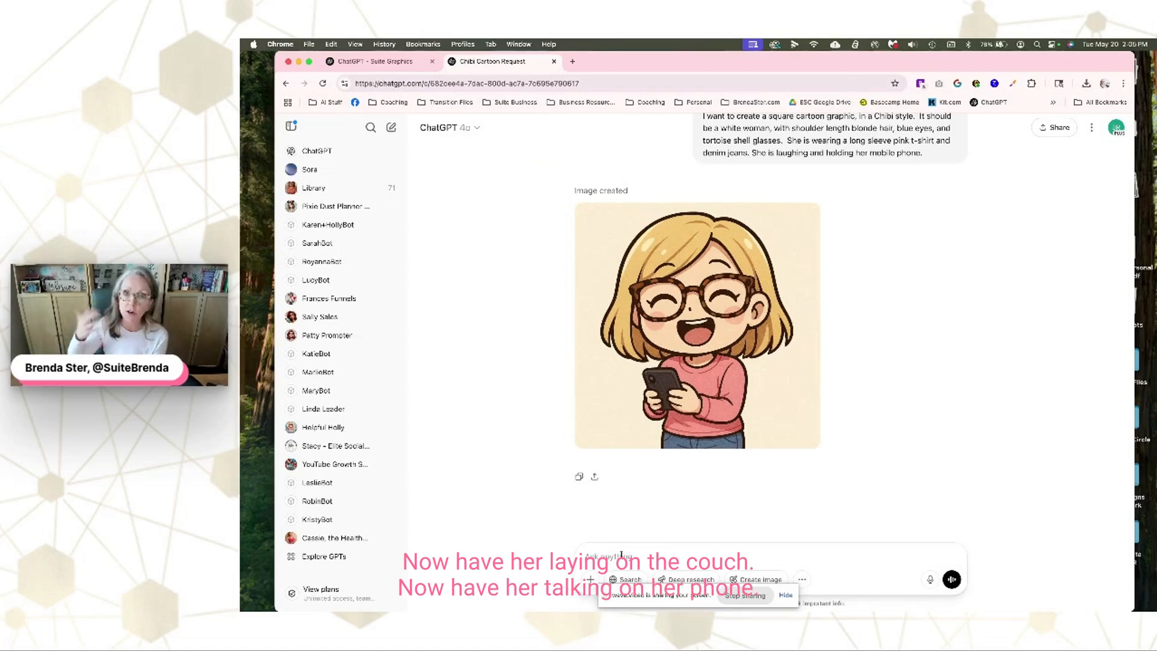
click(313, 188)
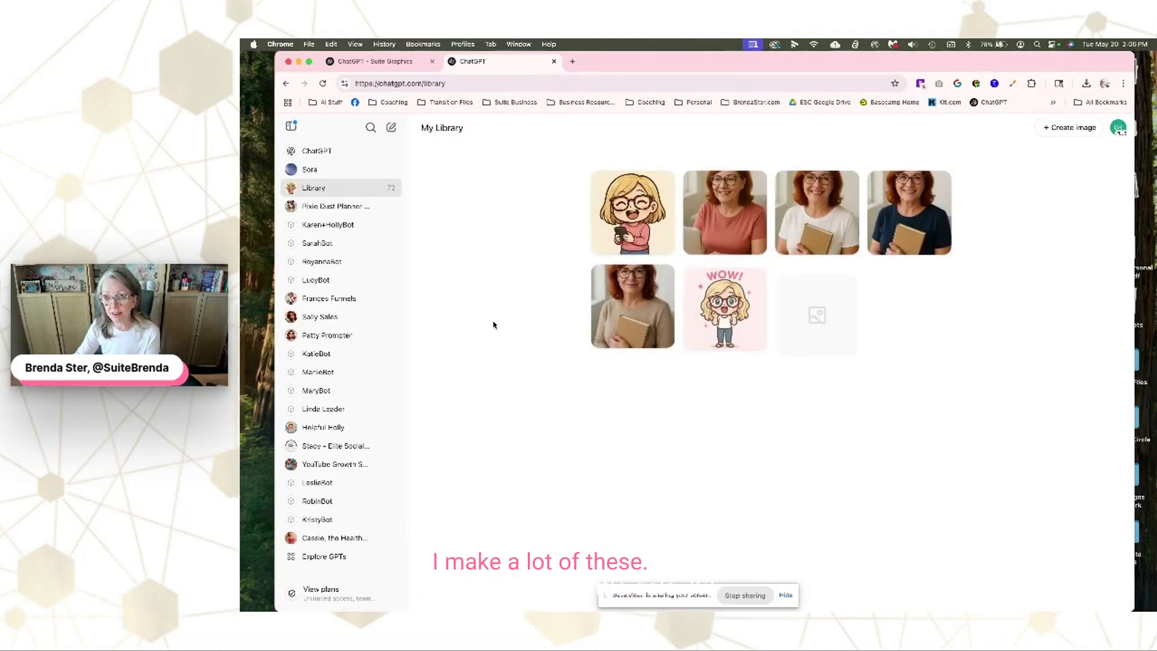
scroll(down, 3)
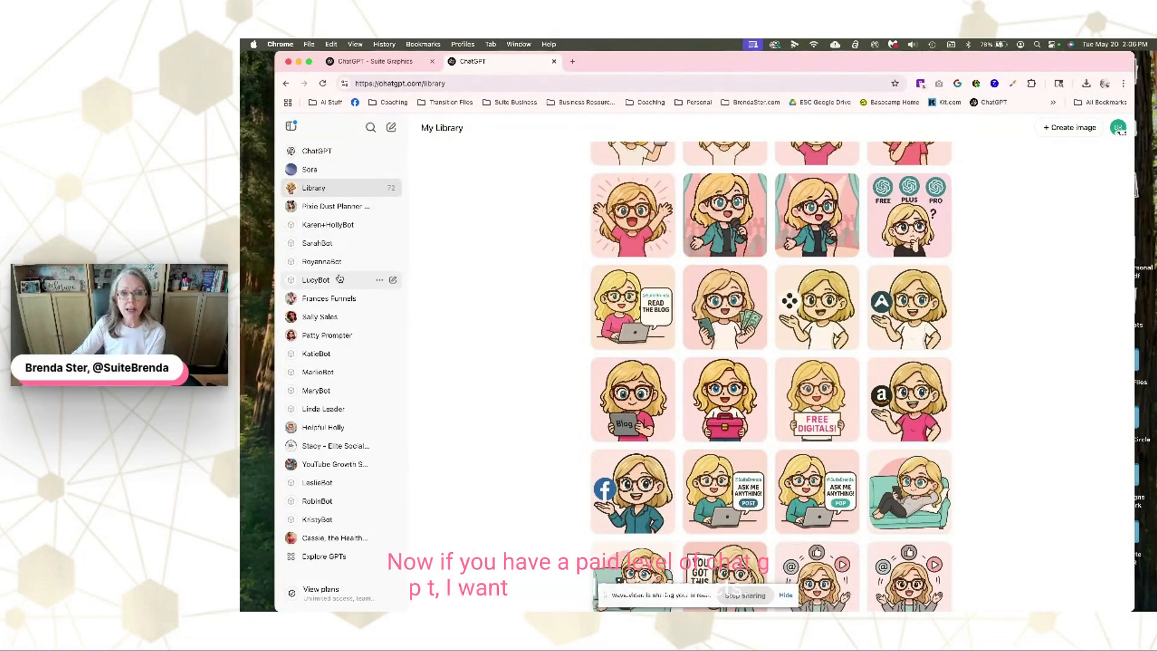
scroll(down, 3)
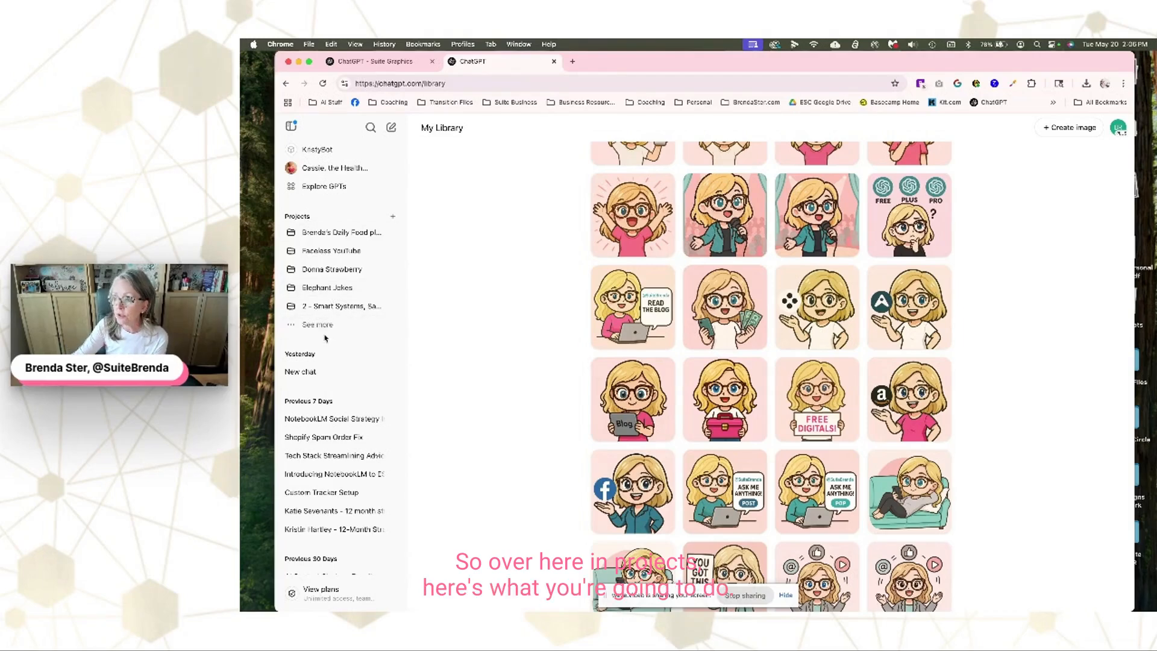
Open the Suite Graphics project from the full projects list and review its brand colour hex code instructions
click(316, 324)
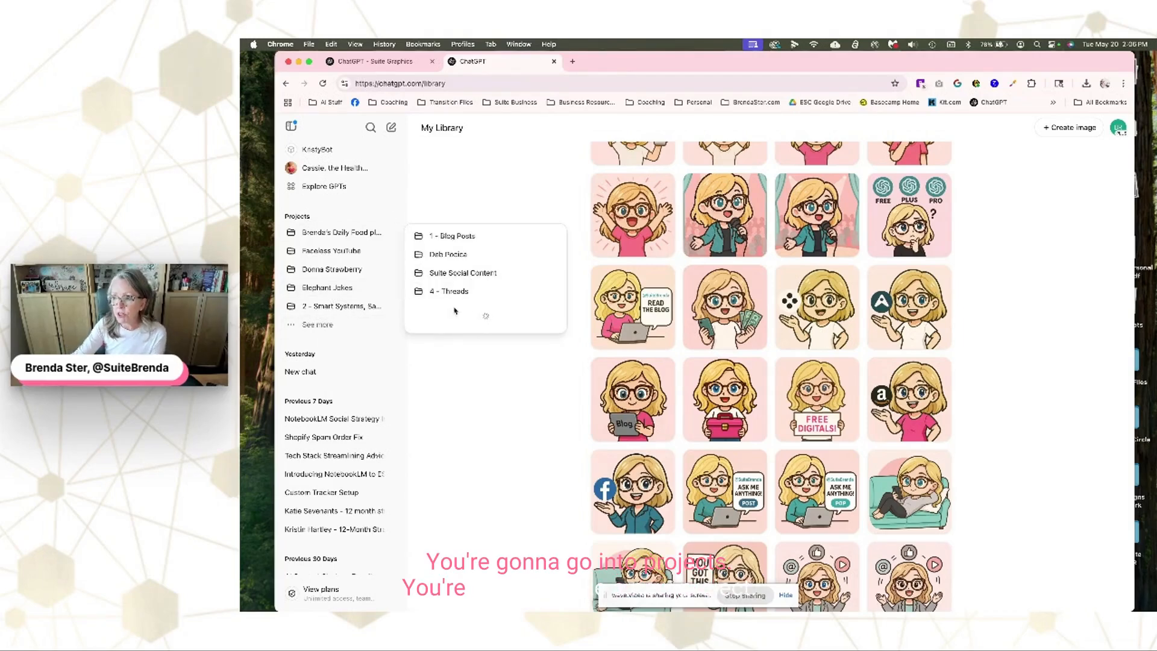
click(453, 205)
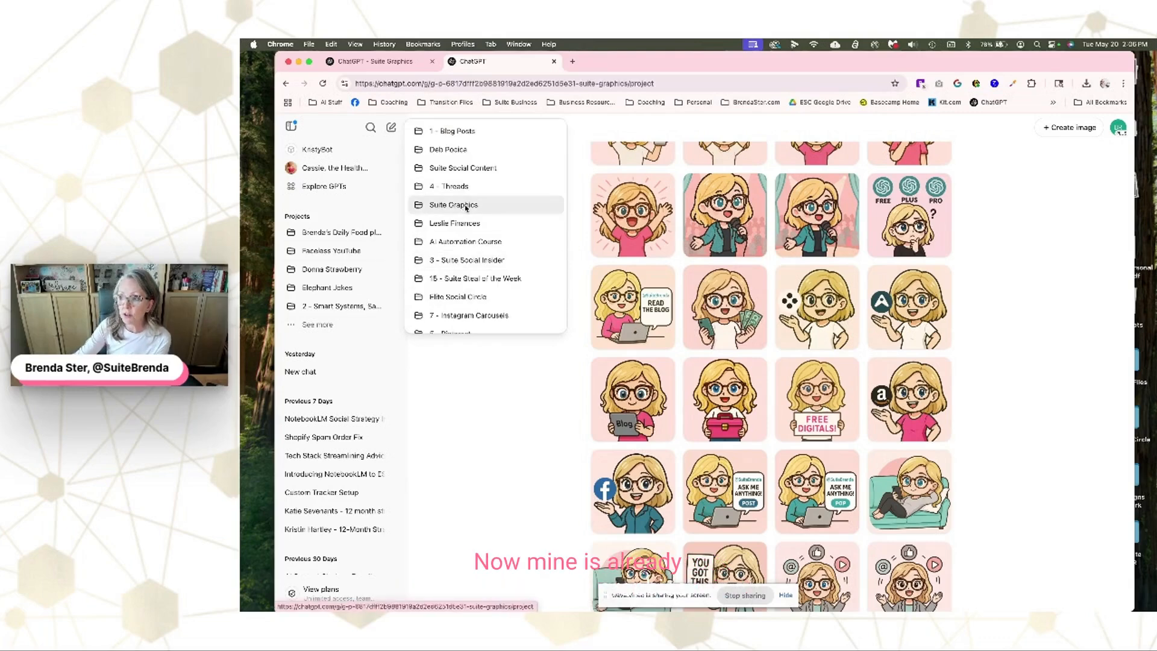
click(453, 205)
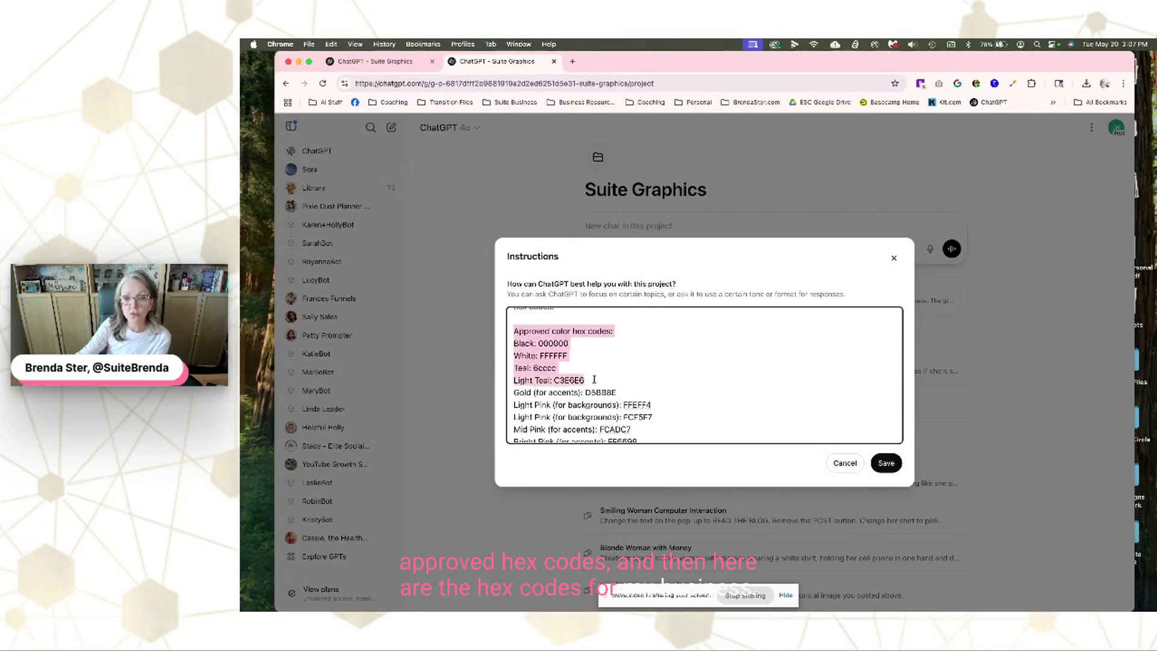
scroll(down, 3)
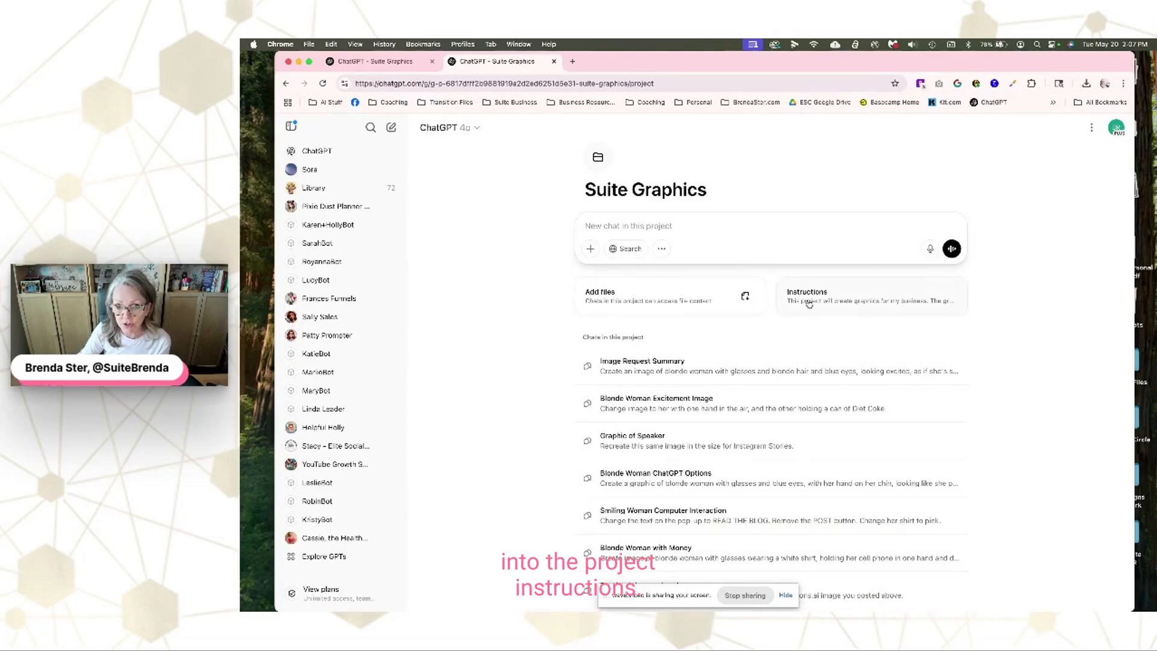
Open the project's 'Blonde Woman ChatGPT Options' chat with the pondering chibi woman
scroll(down, 3)
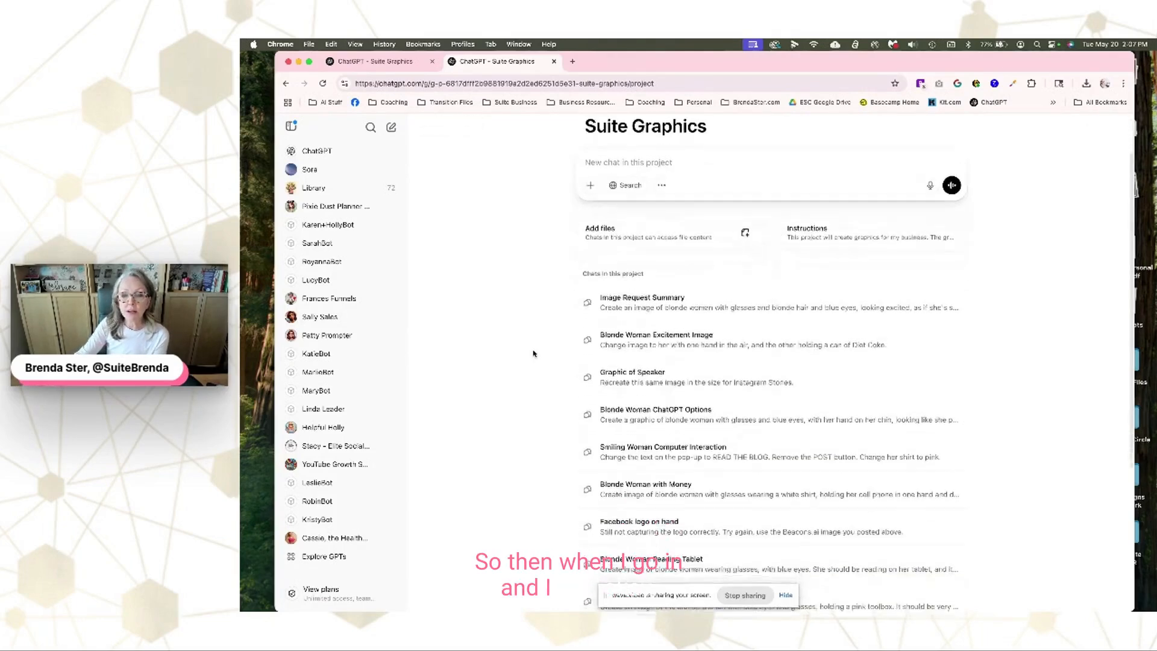
click(642, 334)
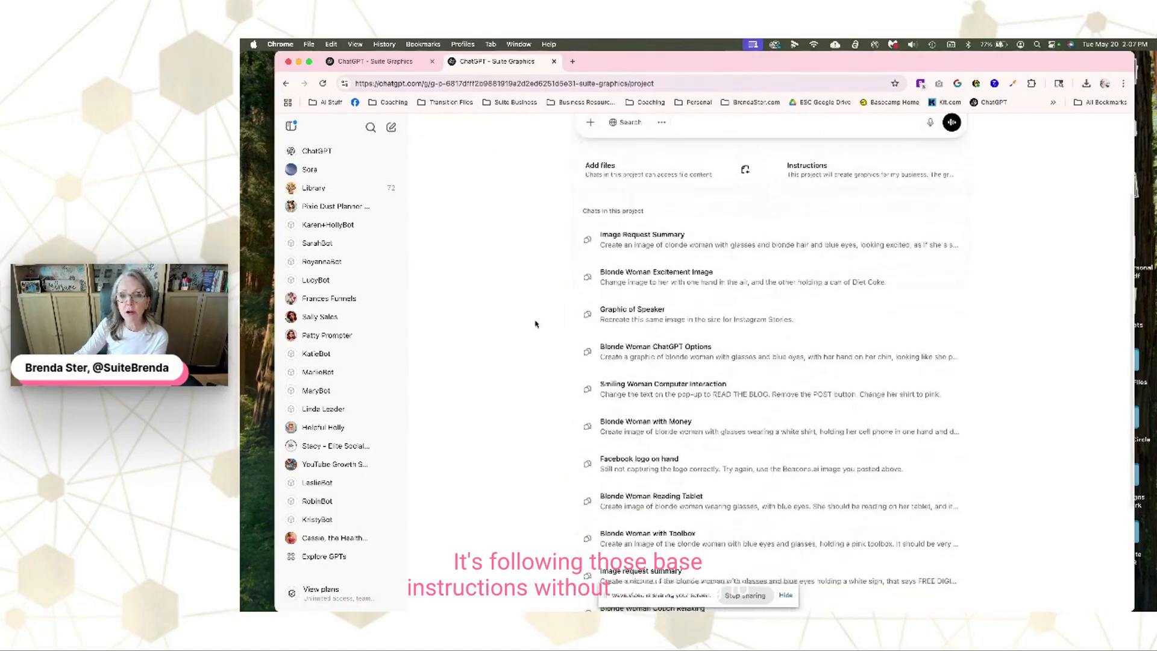
click(653, 351)
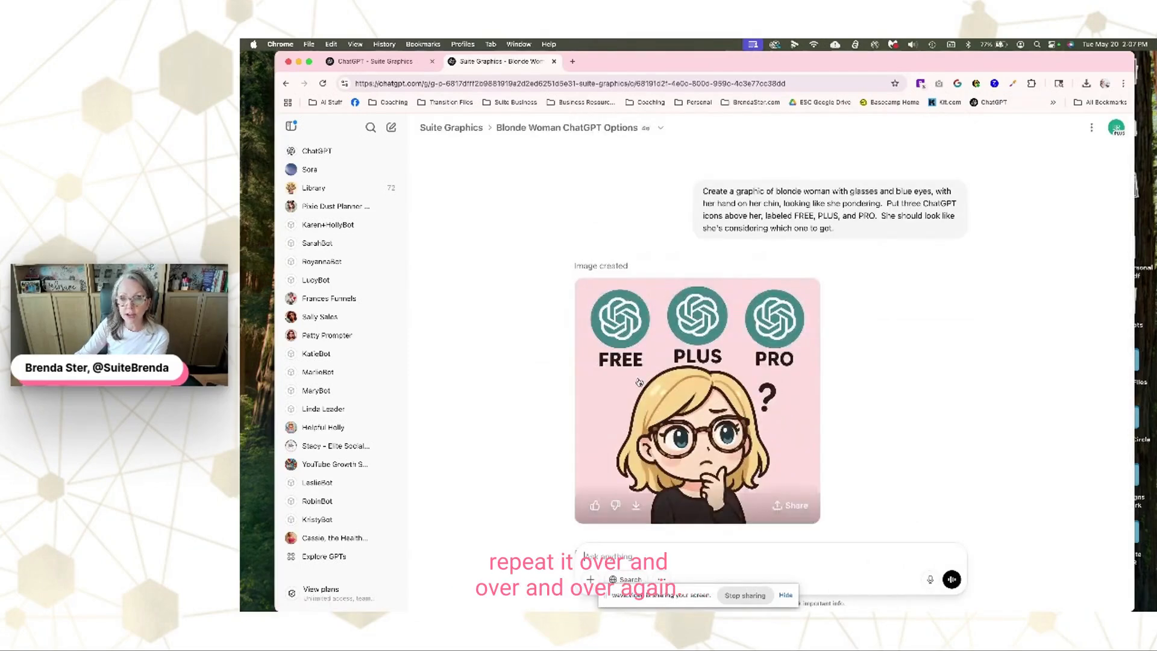